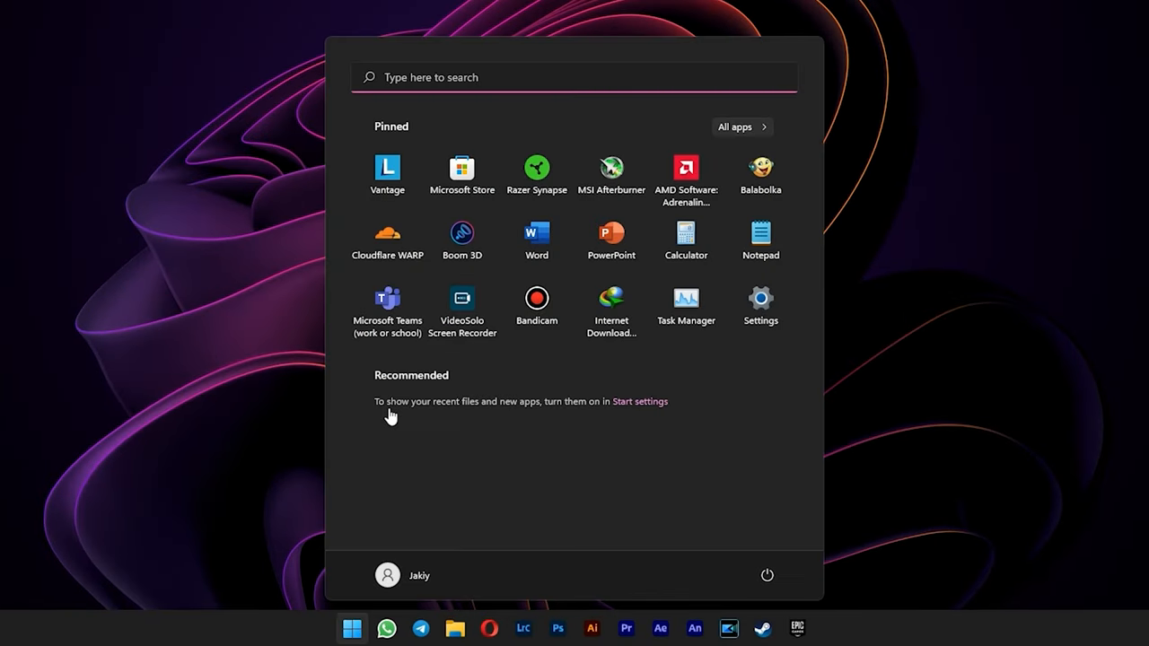
Step: Filter installed apps for 'edge' and try Microsoft Edge's greyed-out Uninstall option
{"action": "type", "text": "edge"}
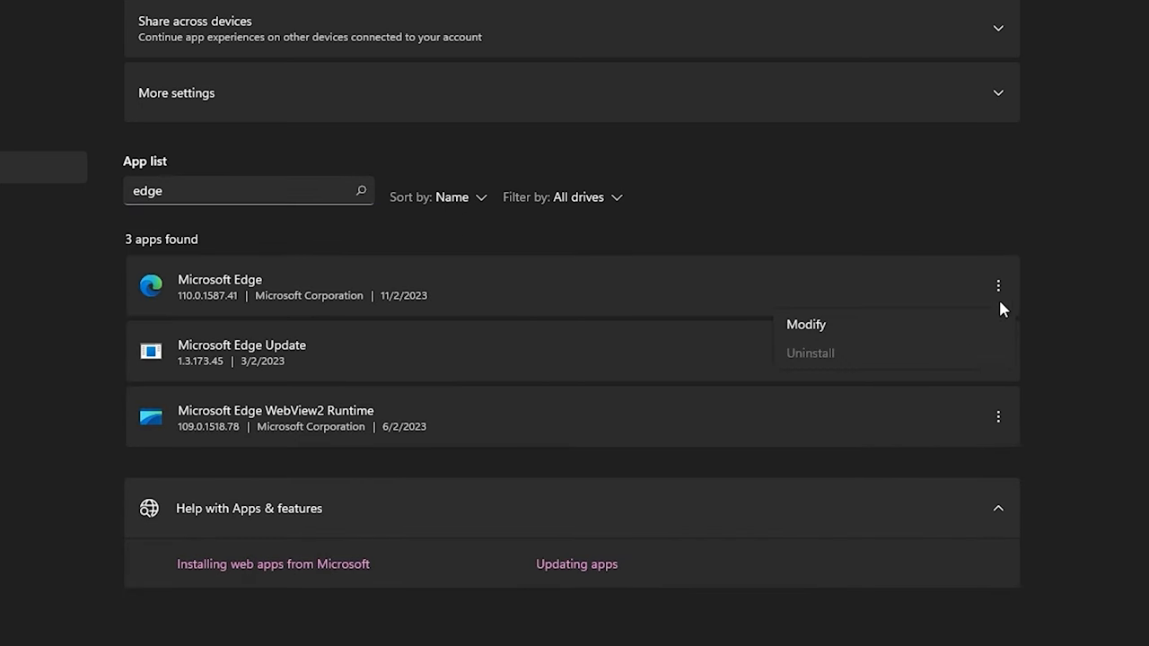
{"action": "mouse_move", "coordinate": [818, 363]}
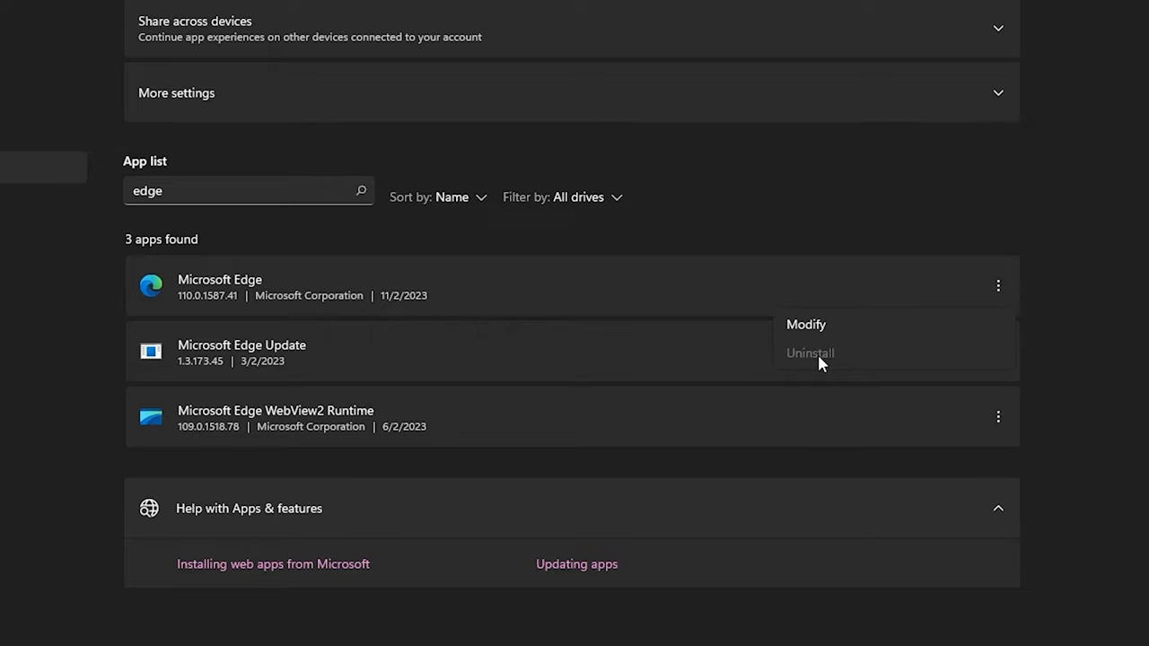
{"action": "left_click", "coordinate": [997, 351]}
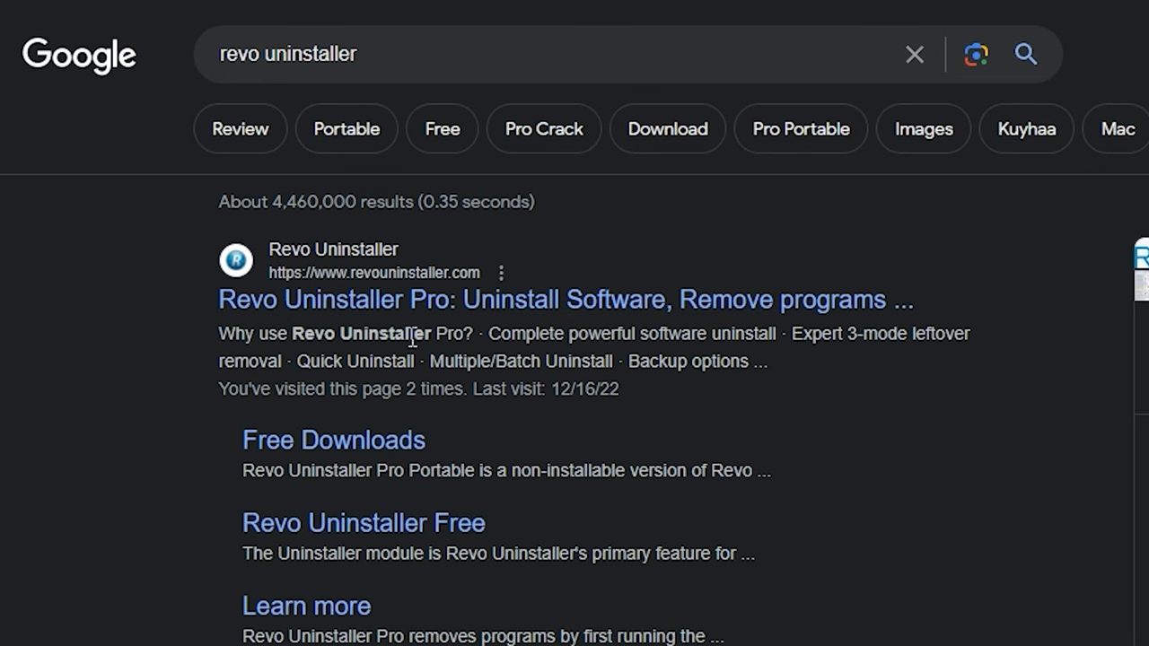
{"action": "mouse_move", "coordinate": [498, 325]}
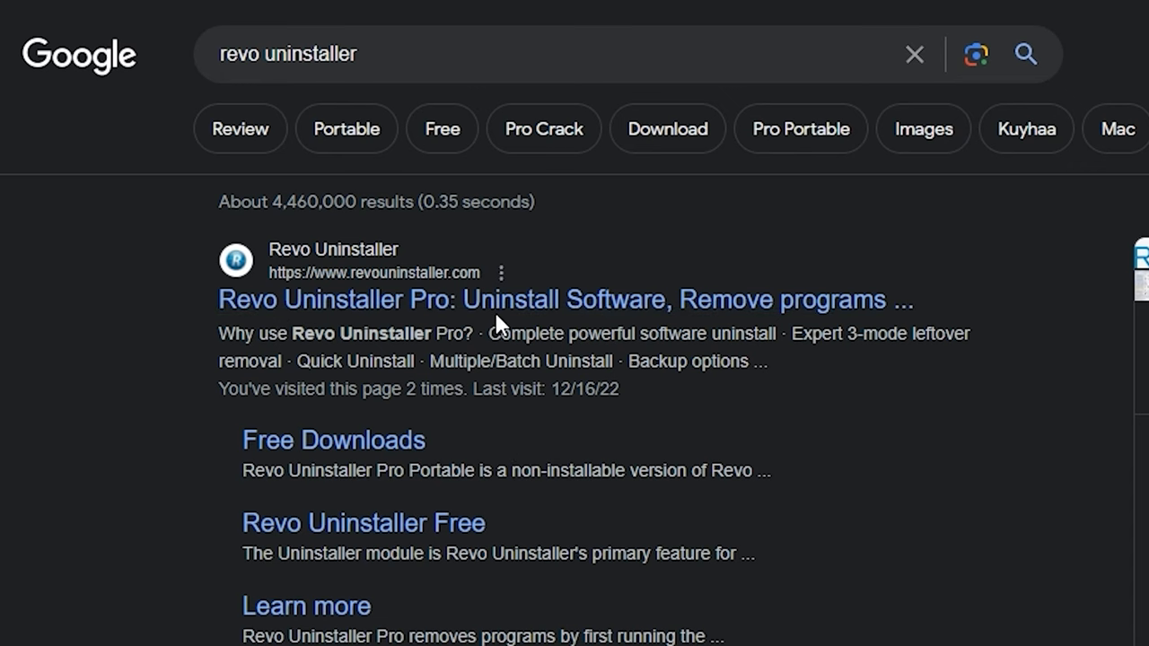
Step: Open the 'Revo Uninstaller Pro: Uninstall Software, Remove programs' search result
{"action": "left_click", "coordinate": [565, 300]}
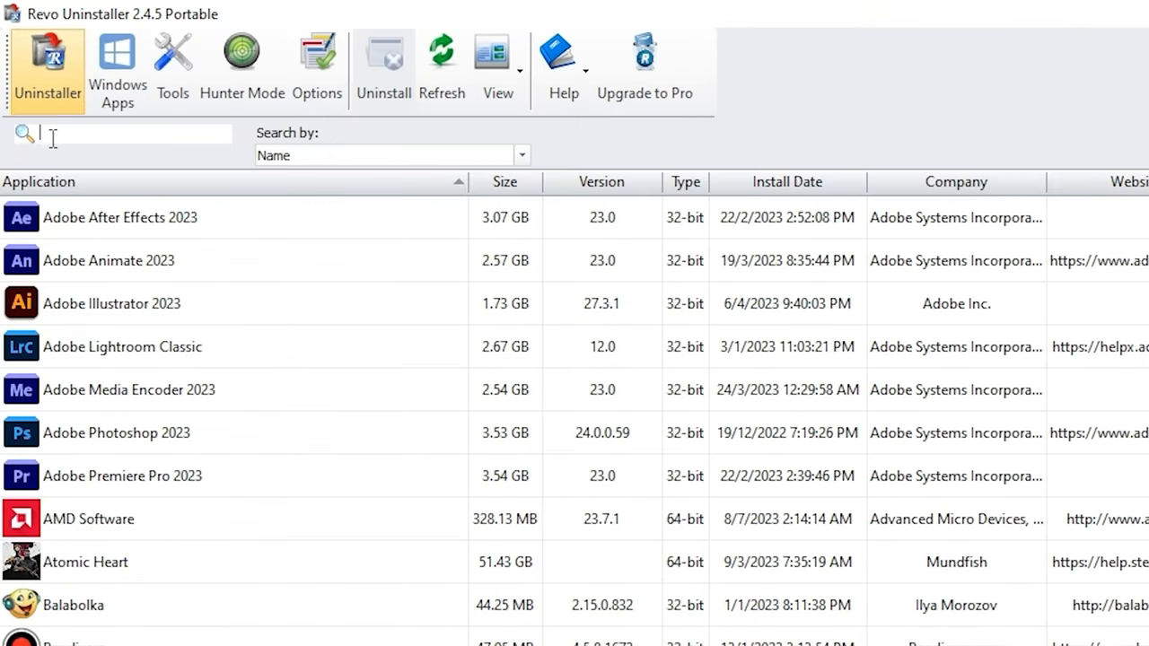
Step: Search Revo Uninstaller's application list for 'edge', which returns zero programs
{"action": "type", "text": "edge"}
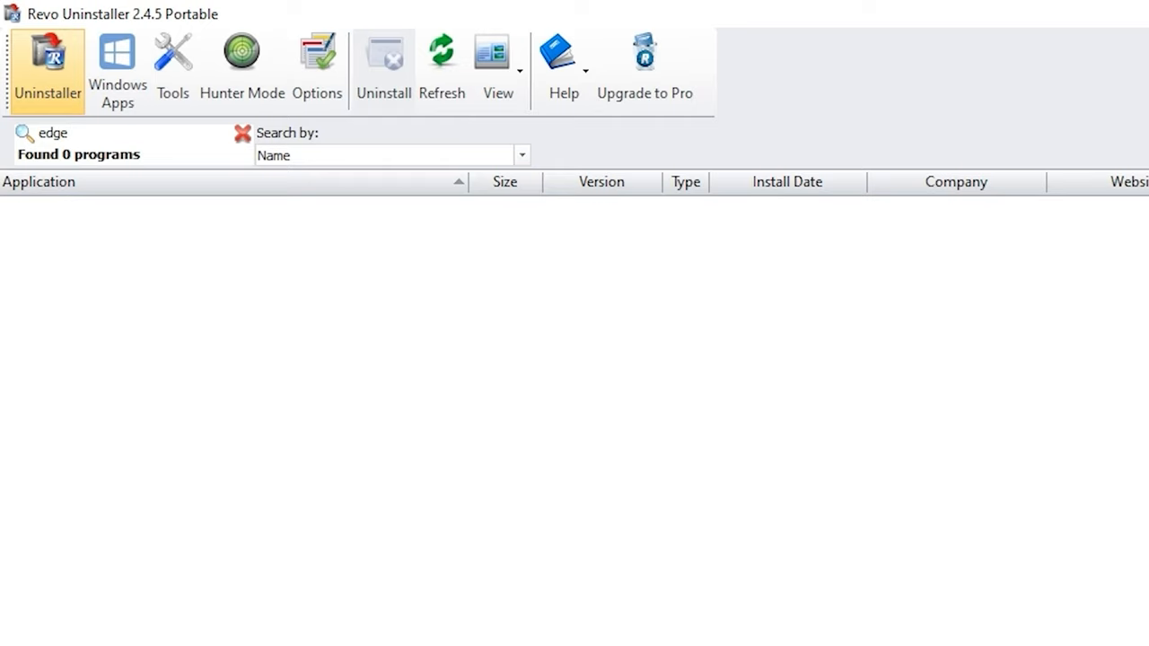
{"action": "mouse_move", "coordinate": [110, 196]}
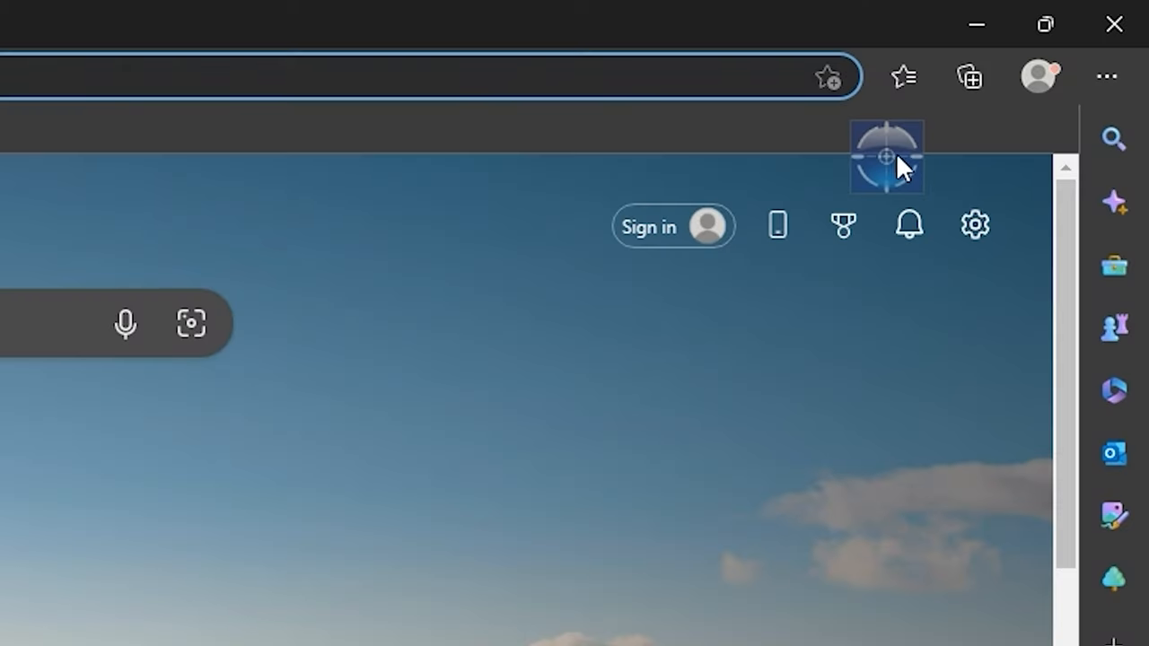
Step: Uninstall Edge via Hunter Mode with an Advanced scan, deleting all leftover files and folders
{"action": "right_click", "coordinate": [886, 156]}
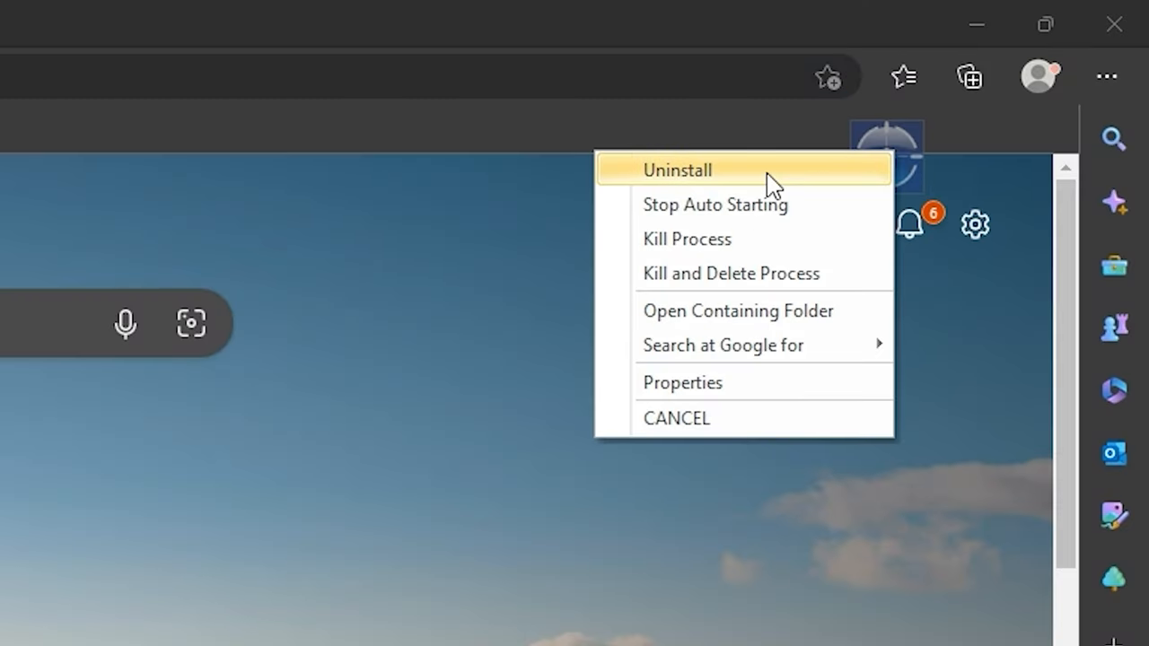
{"action": "left_click", "coordinate": [677, 169]}
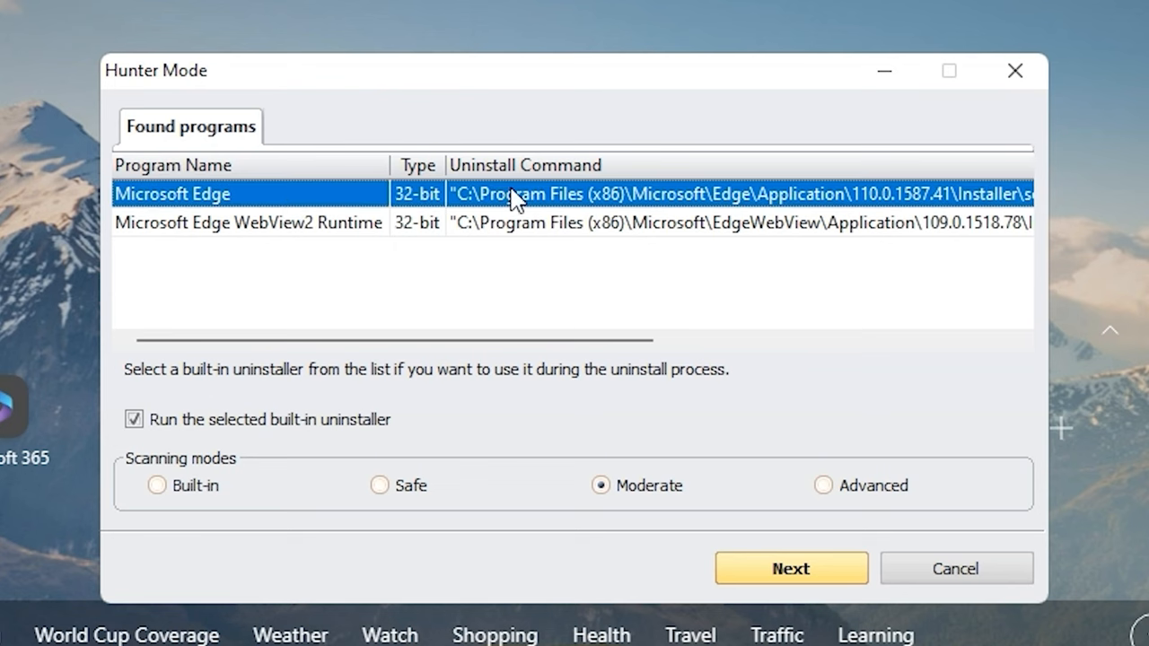
{"action": "left_click", "coordinate": [822, 485]}
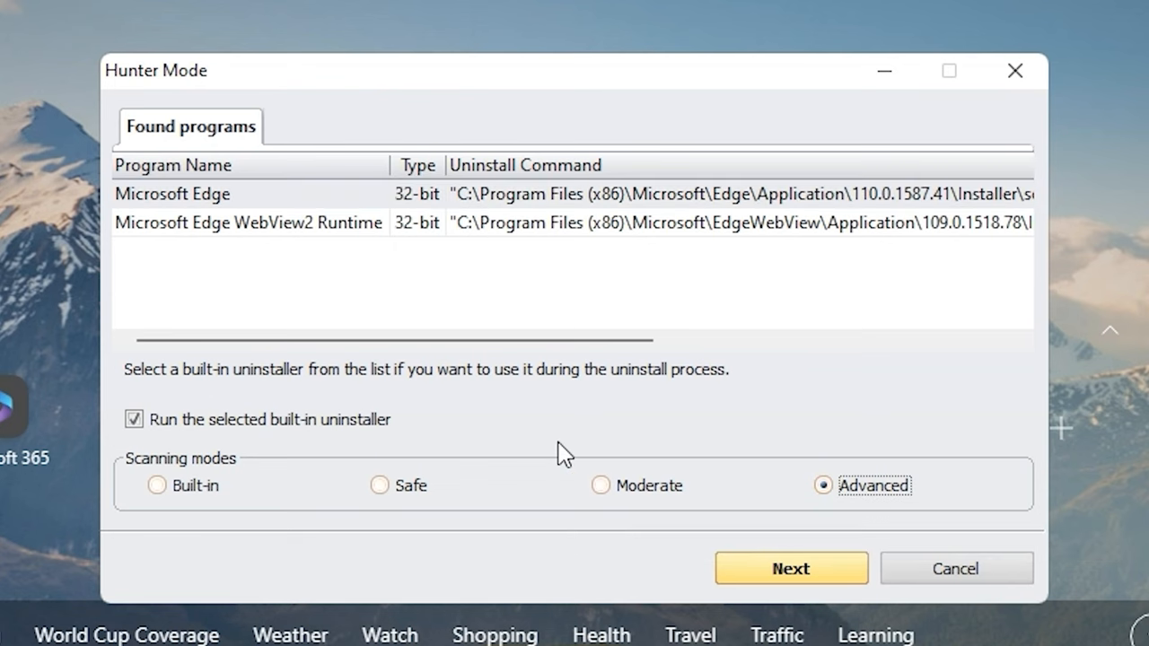
{"action": "left_click", "coordinate": [791, 568]}
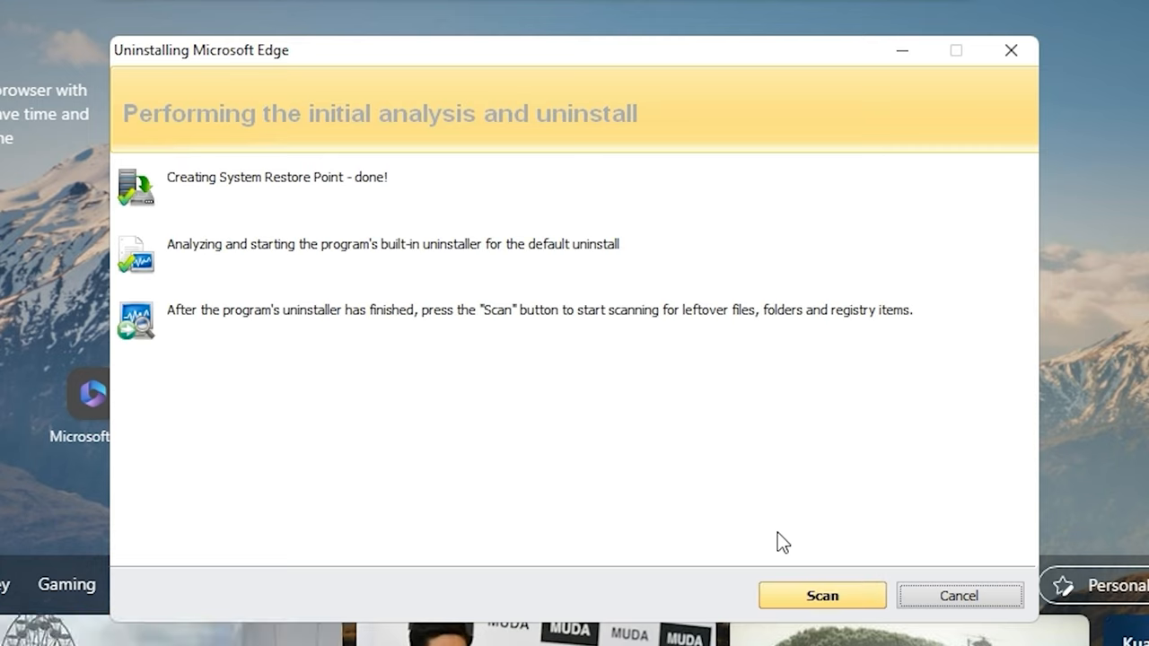
{"action": "left_click", "coordinate": [821, 595]}
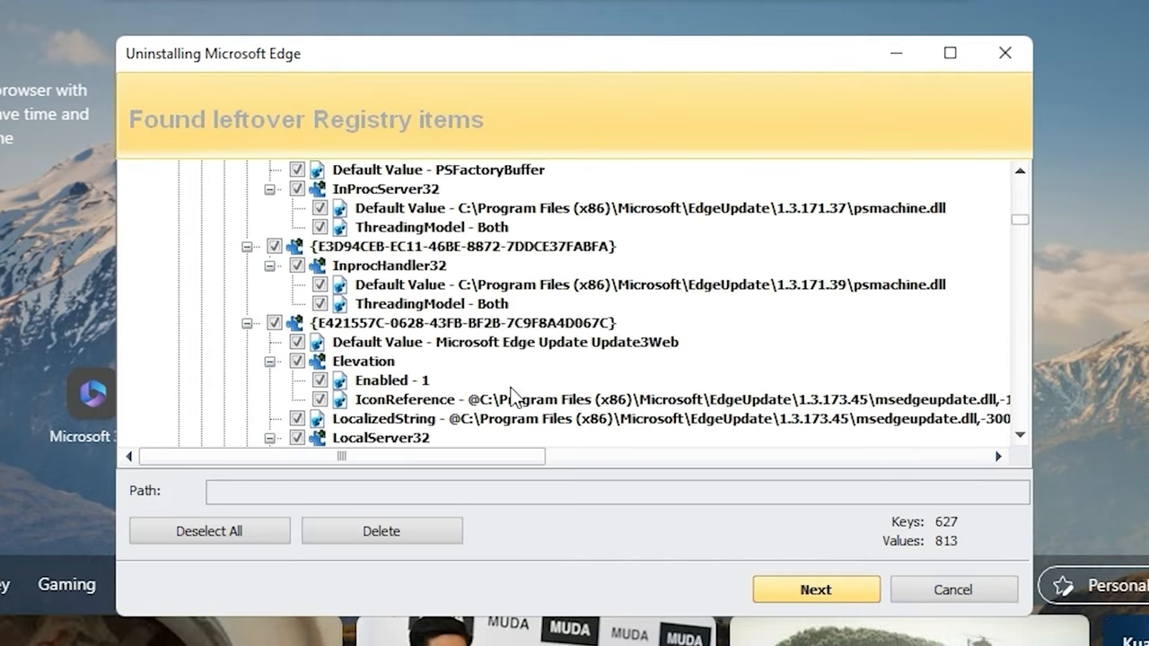
{"action": "left_click", "coordinate": [815, 590]}
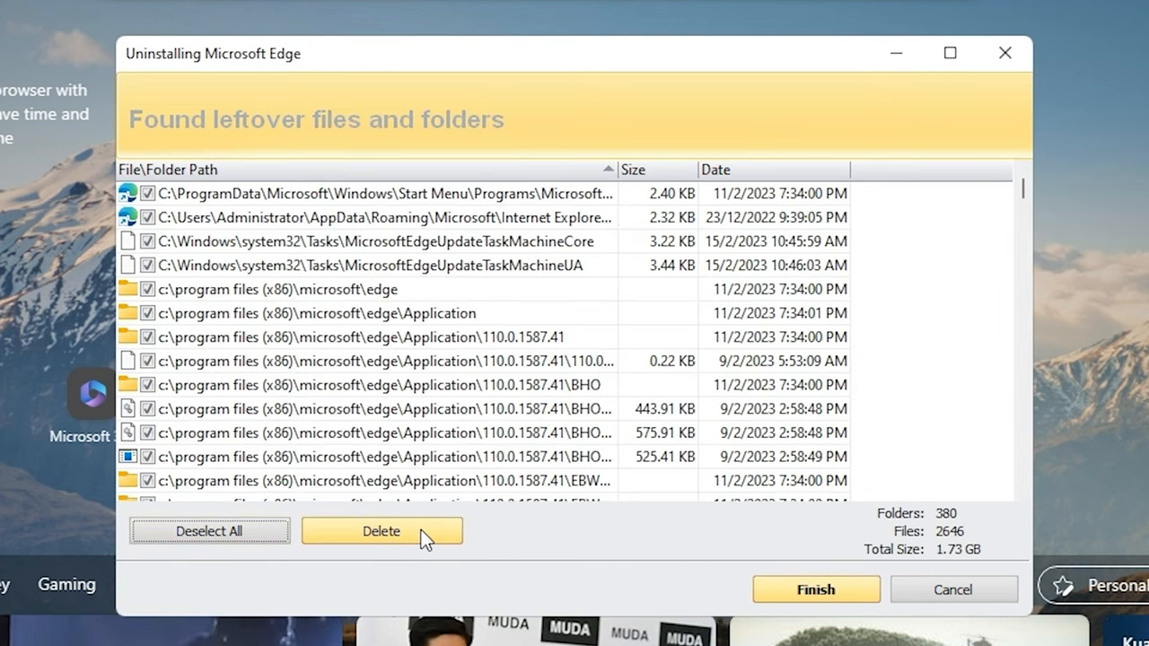
{"action": "left_click", "coordinate": [381, 531]}
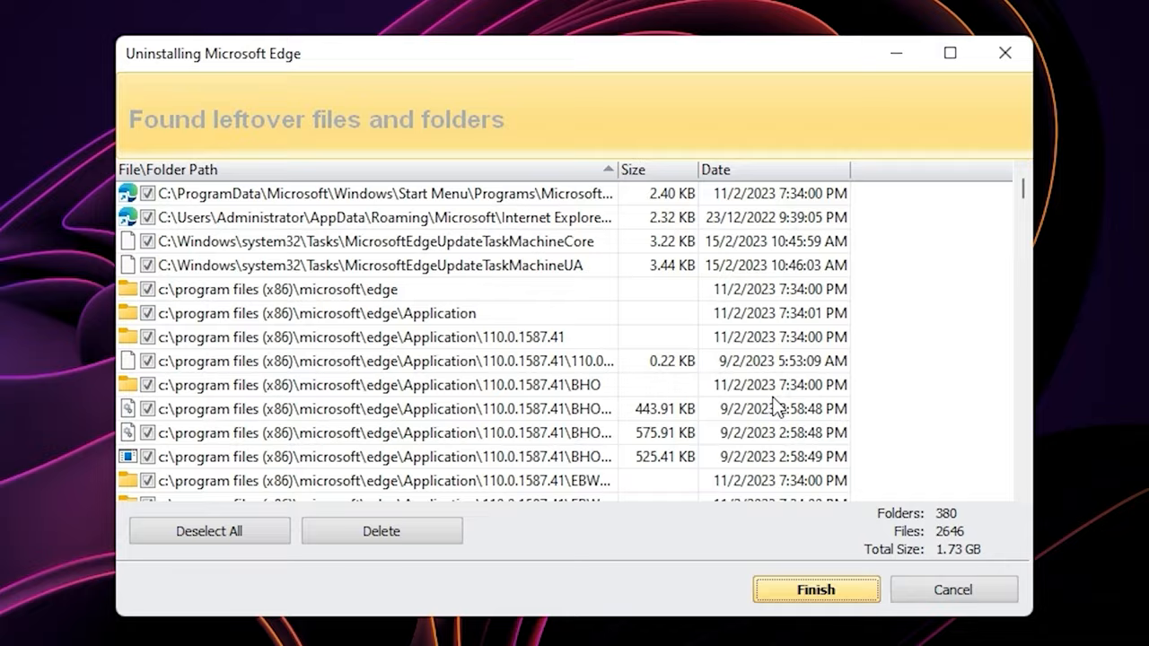
{"action": "left_click", "coordinate": [815, 590]}
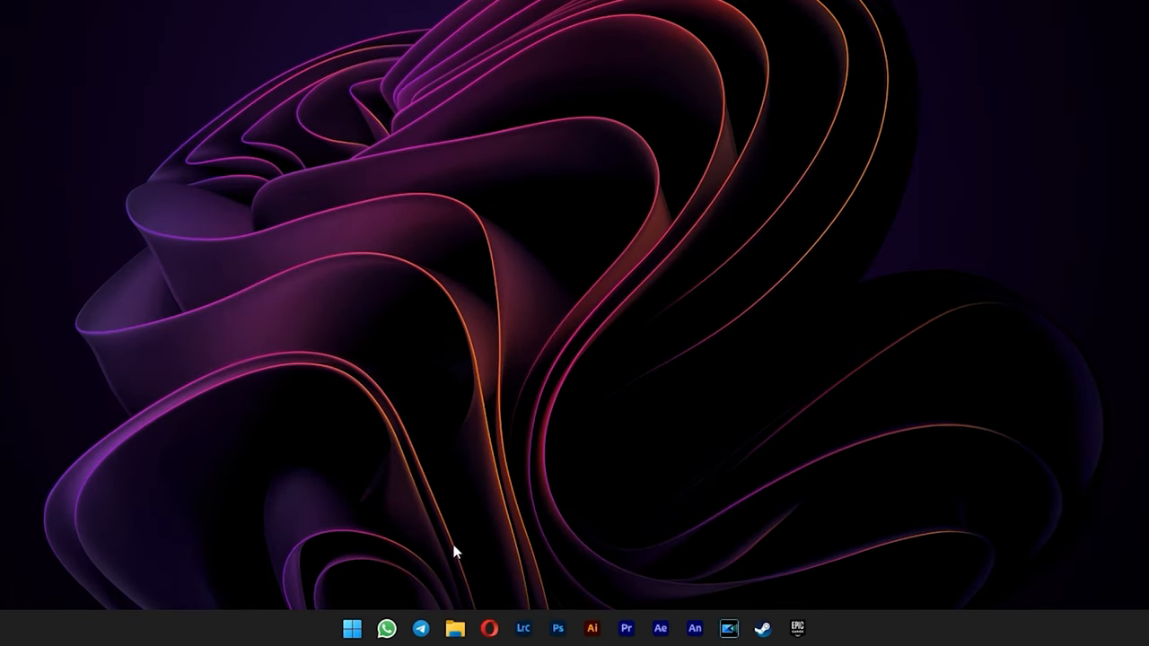
Step: Check the Microsoft folders inside C:\Program Files (x86) and C:\Program Files
{"action": "left_click", "coordinate": [455, 628]}
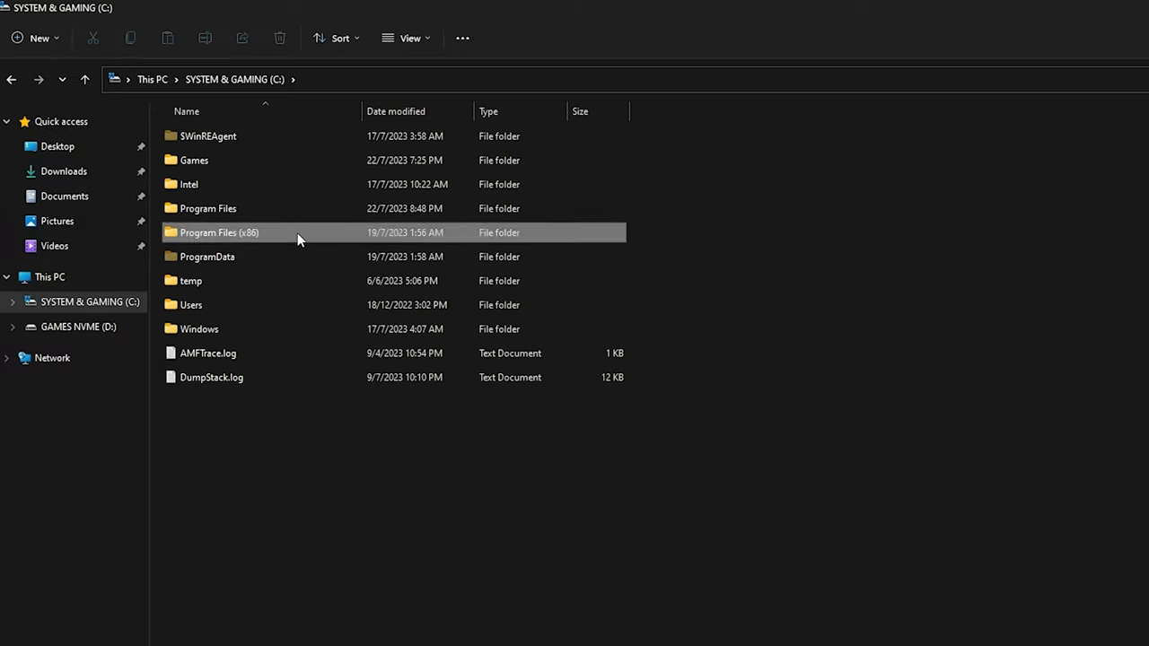
{"action": "double_click", "coordinate": [219, 232]}
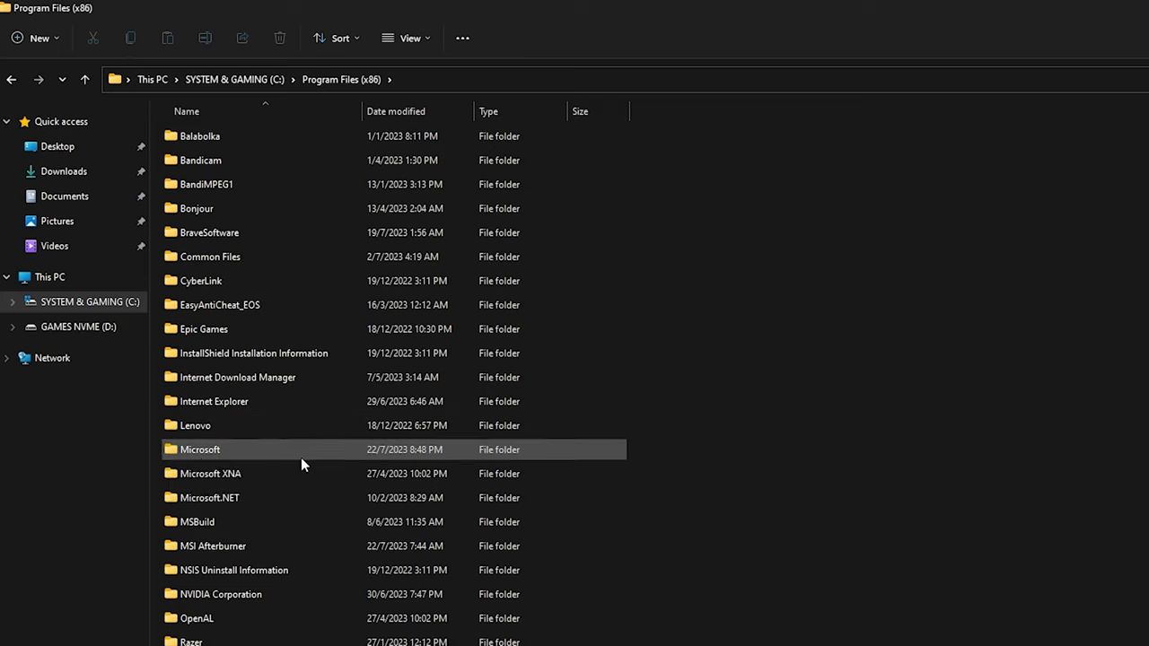
{"action": "double_click", "coordinate": [200, 449]}
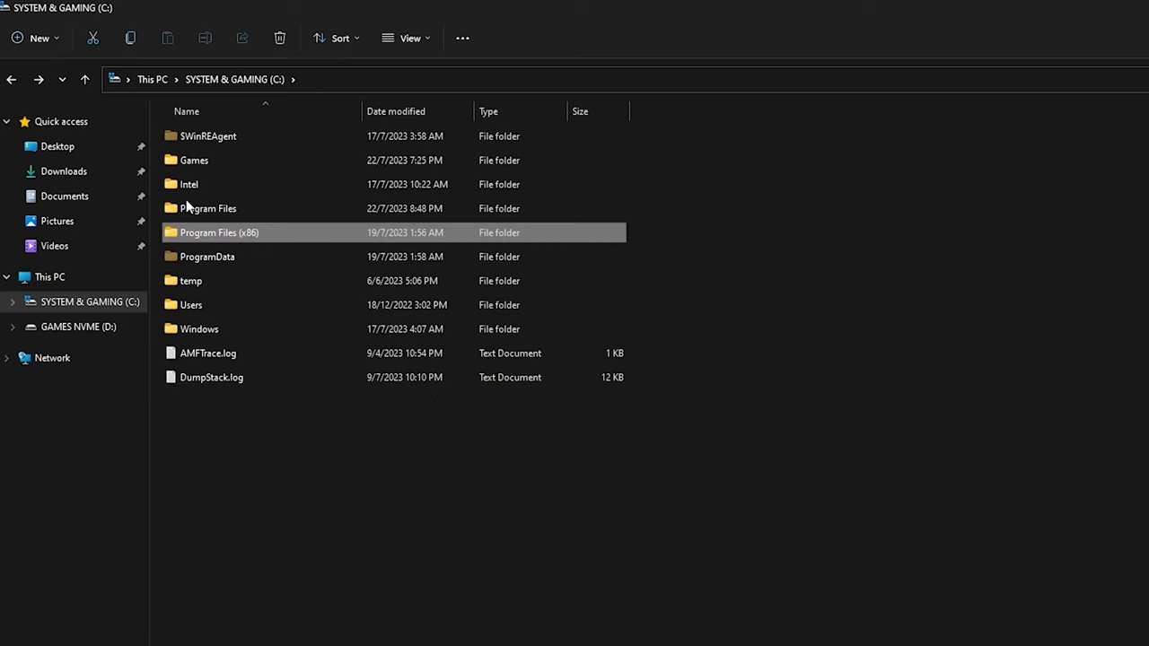
{"action": "double_click", "coordinate": [207, 208]}
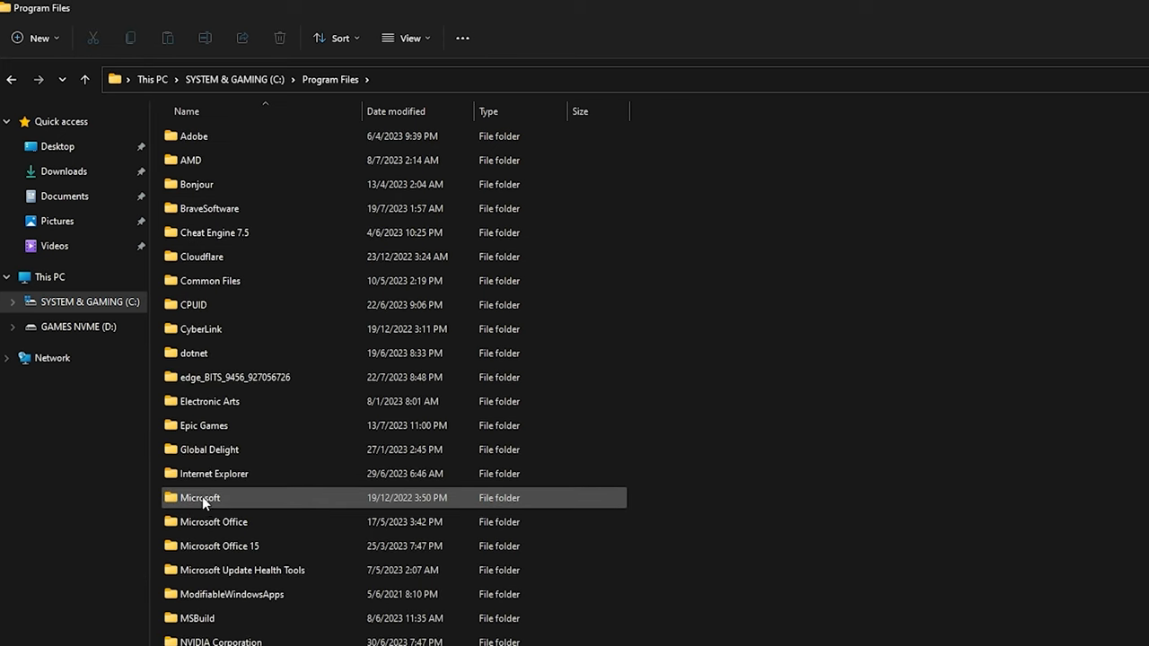
{"action": "double_click", "coordinate": [200, 497]}
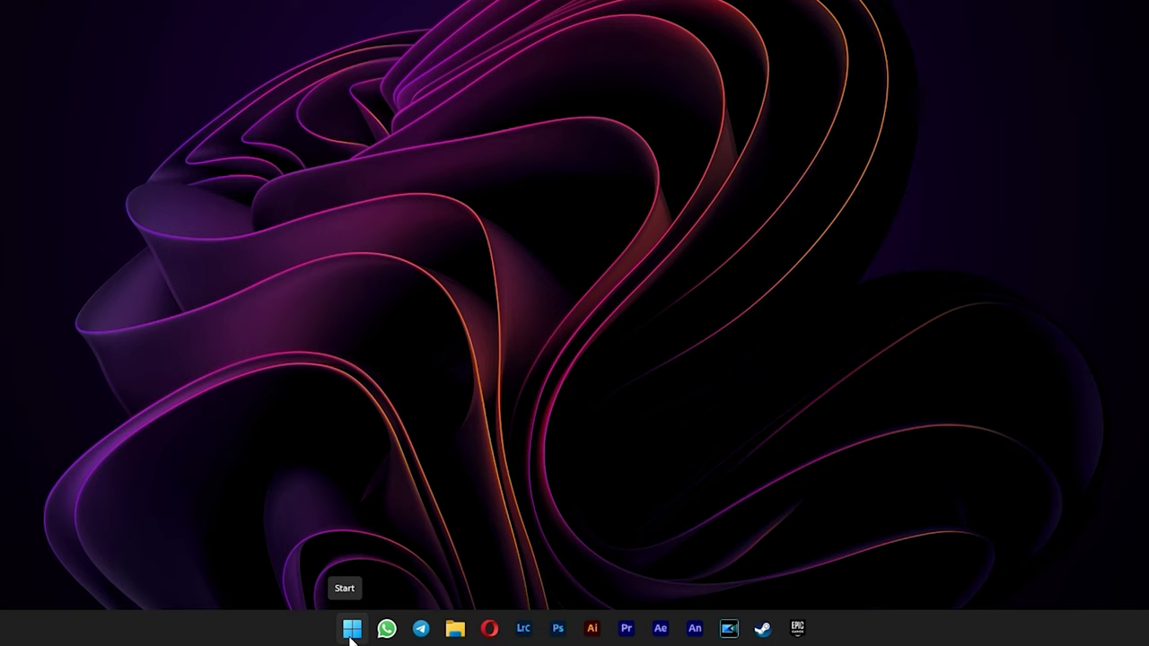
Step: Disable MicrosoftEdgeUpdateTaskMachineCore and MicrosoftEdgeUpdateTaskMachineUA in the Task Scheduler Library
{"action": "left_click", "coordinate": [351, 628]}
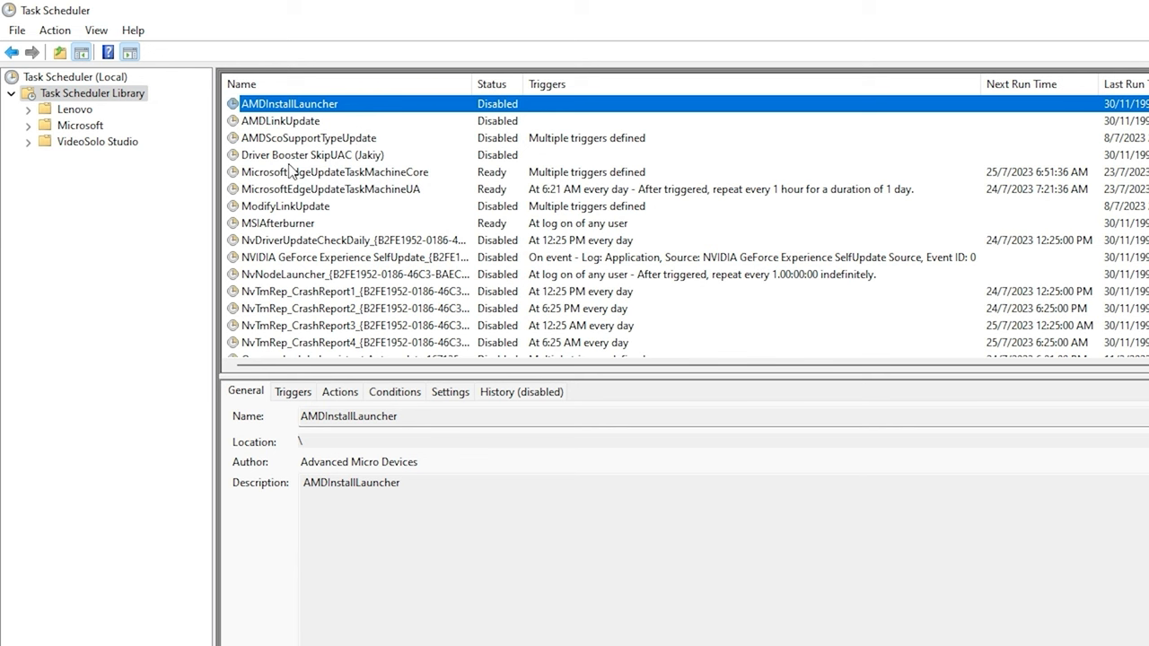
{"action": "left_click", "coordinate": [335, 171]}
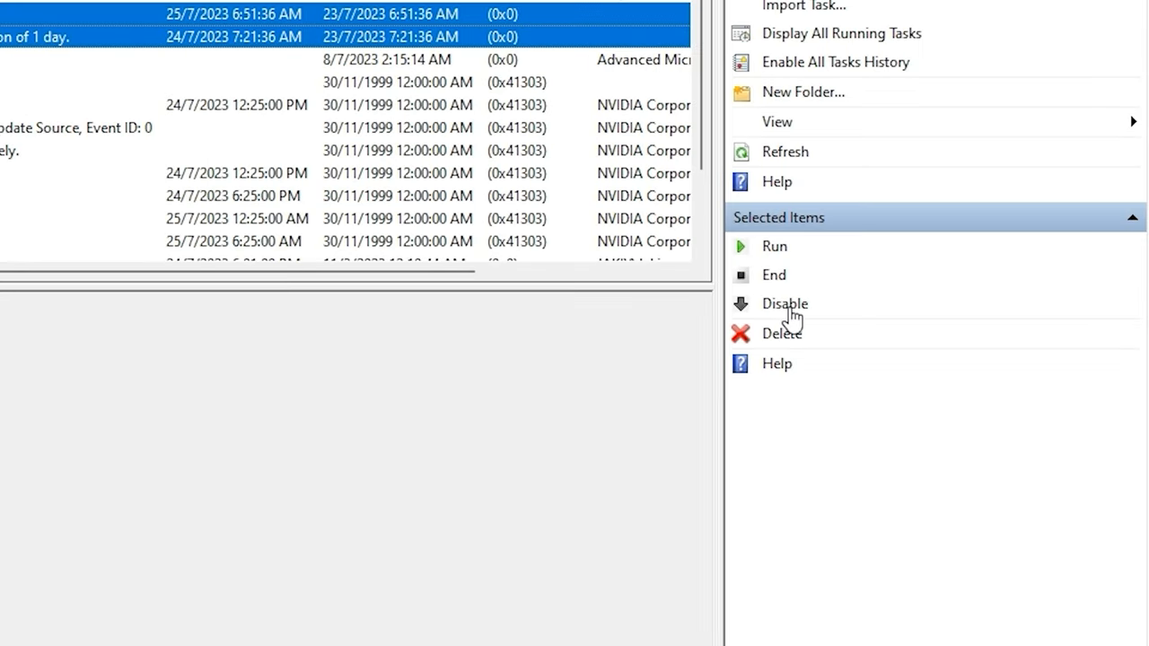
{"action": "left_click", "coordinate": [784, 303]}
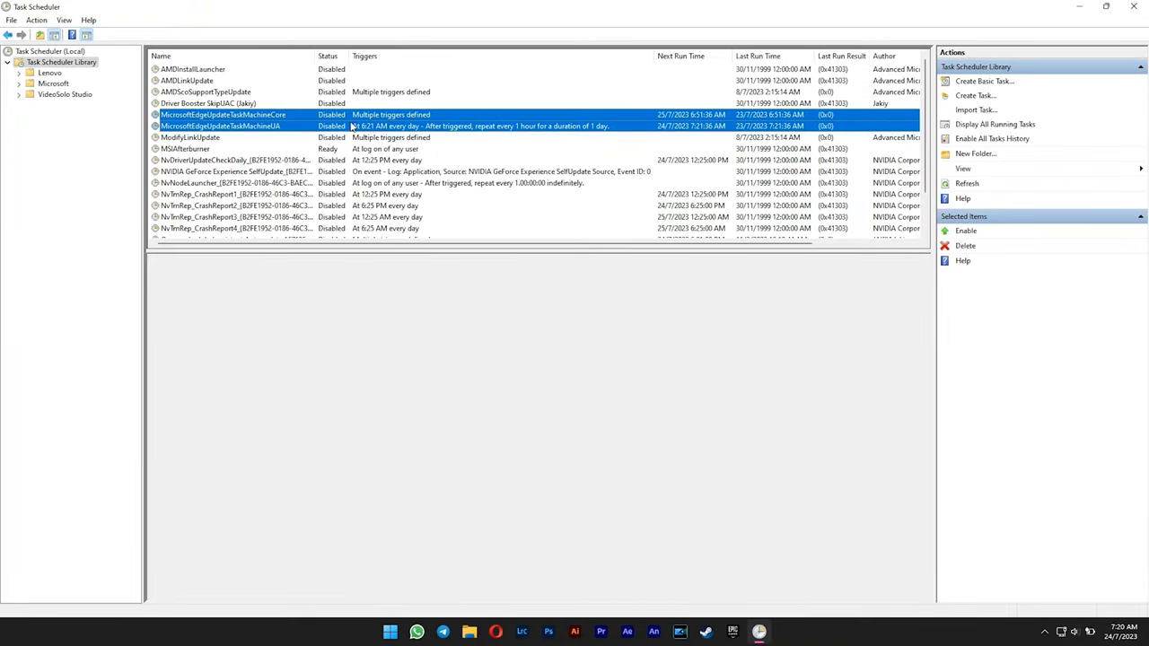
{"action": "left_click", "coordinate": [389, 632]}
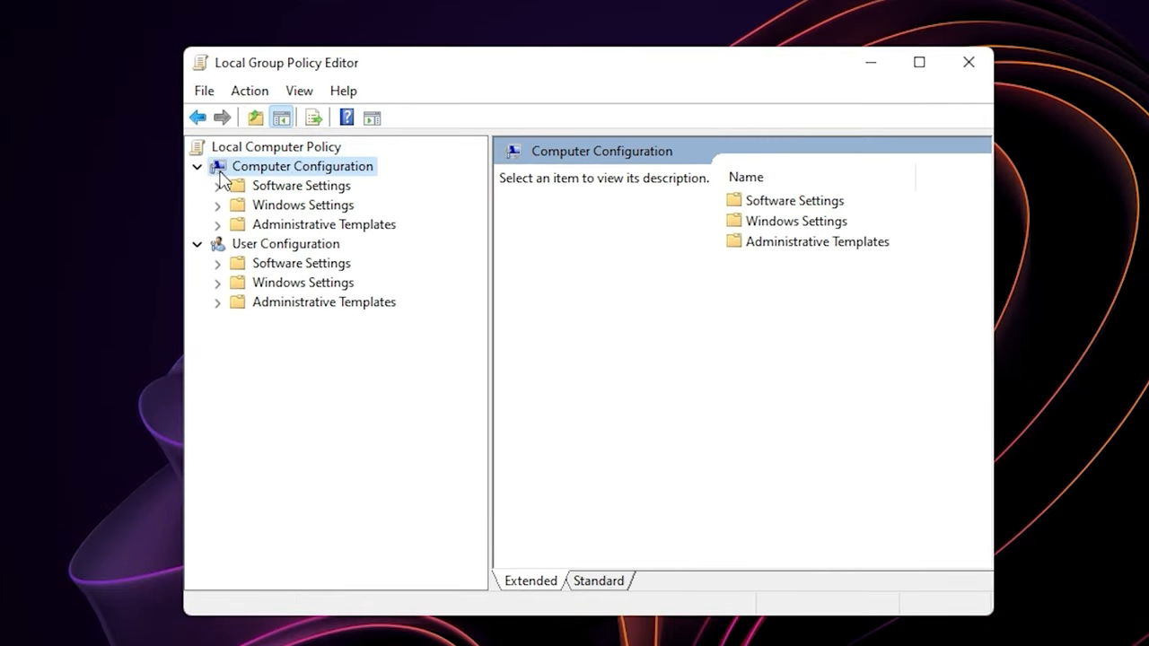
Step: Under Windows Components > Microsoft Edge, enable pre-launch policy and set Prevent tab preloading
{"action": "left_click", "coordinate": [323, 223]}
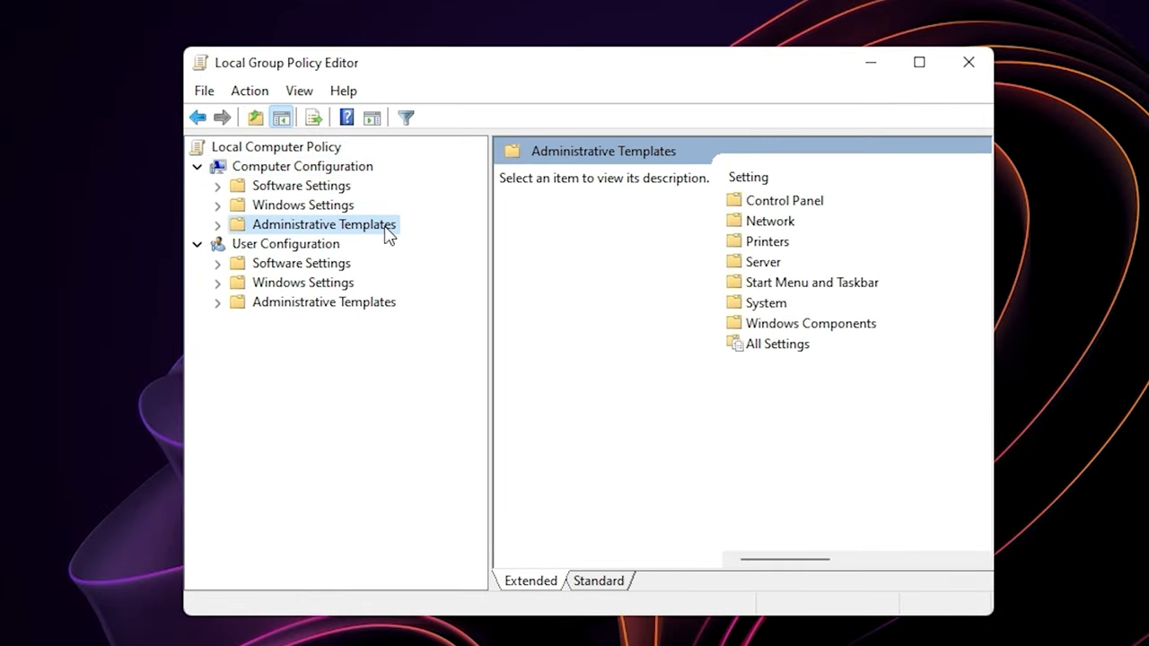
{"action": "left_click", "coordinate": [810, 323]}
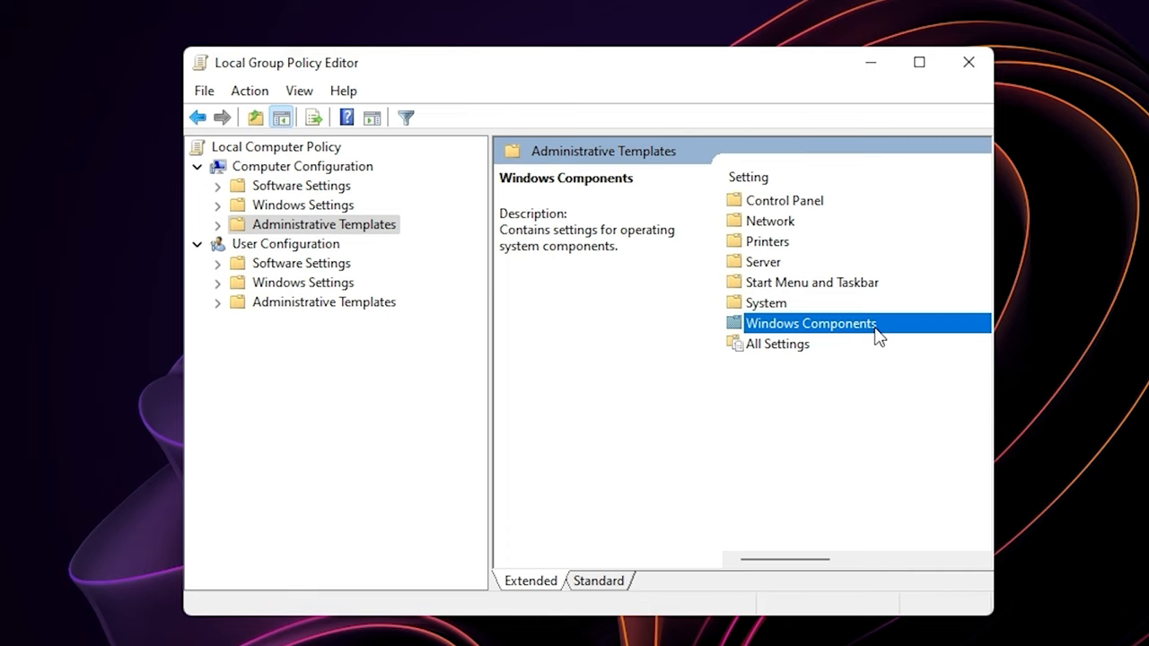
{"action": "double_click", "coordinate": [811, 323]}
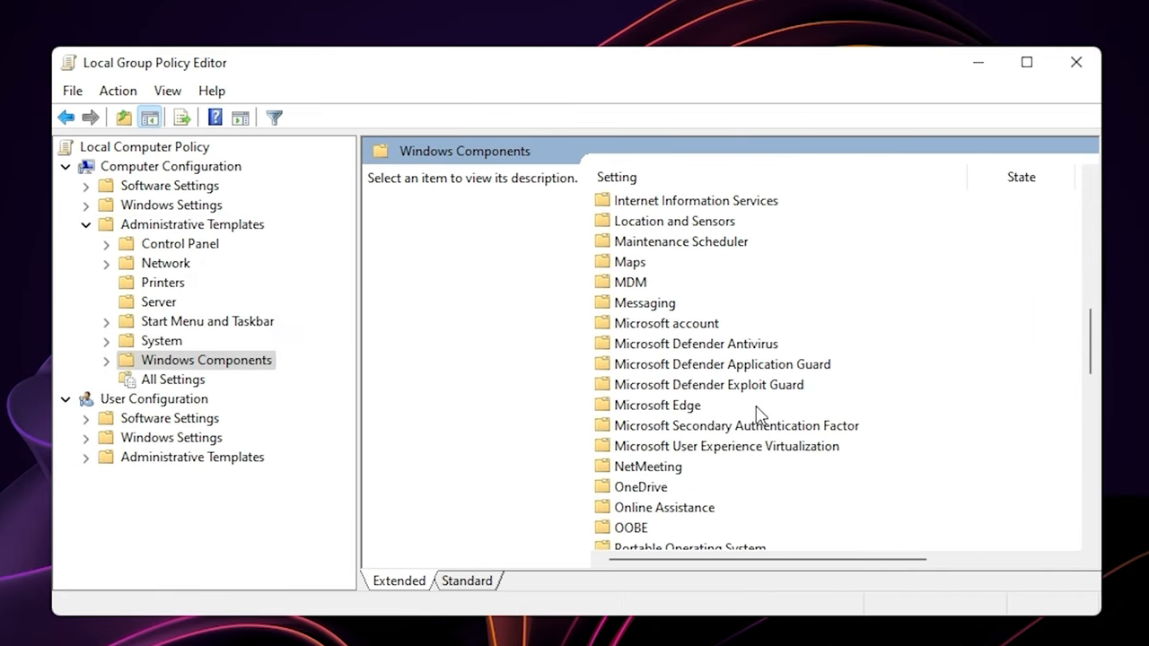
{"action": "double_click", "coordinate": [656, 405]}
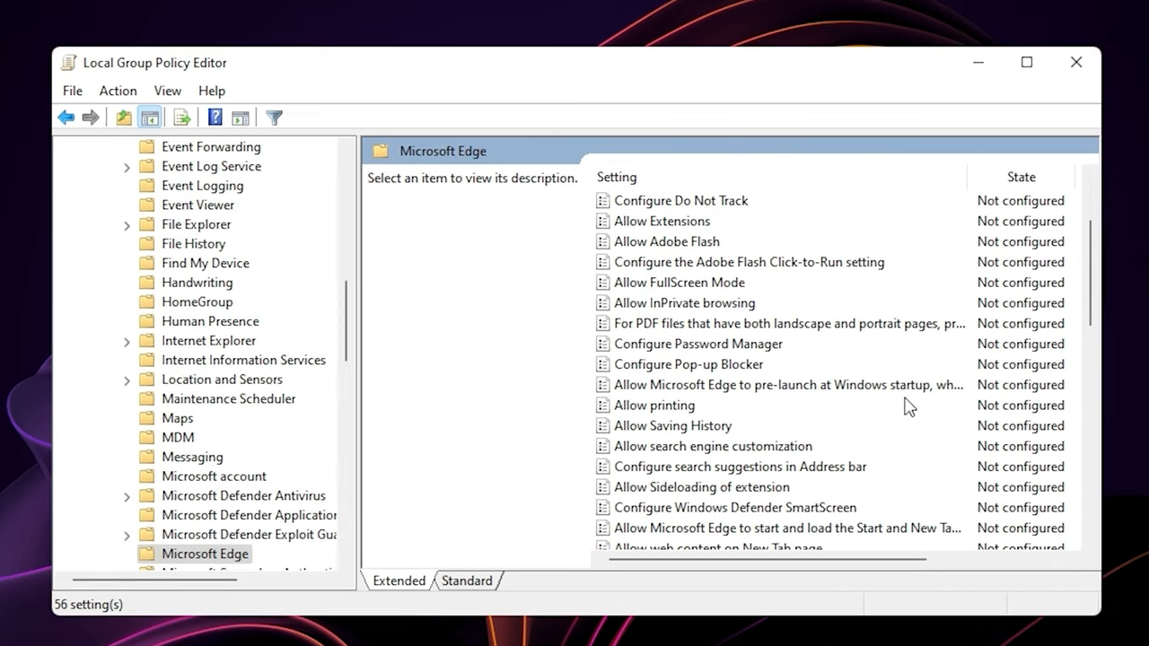
{"action": "left_click", "coordinate": [788, 384]}
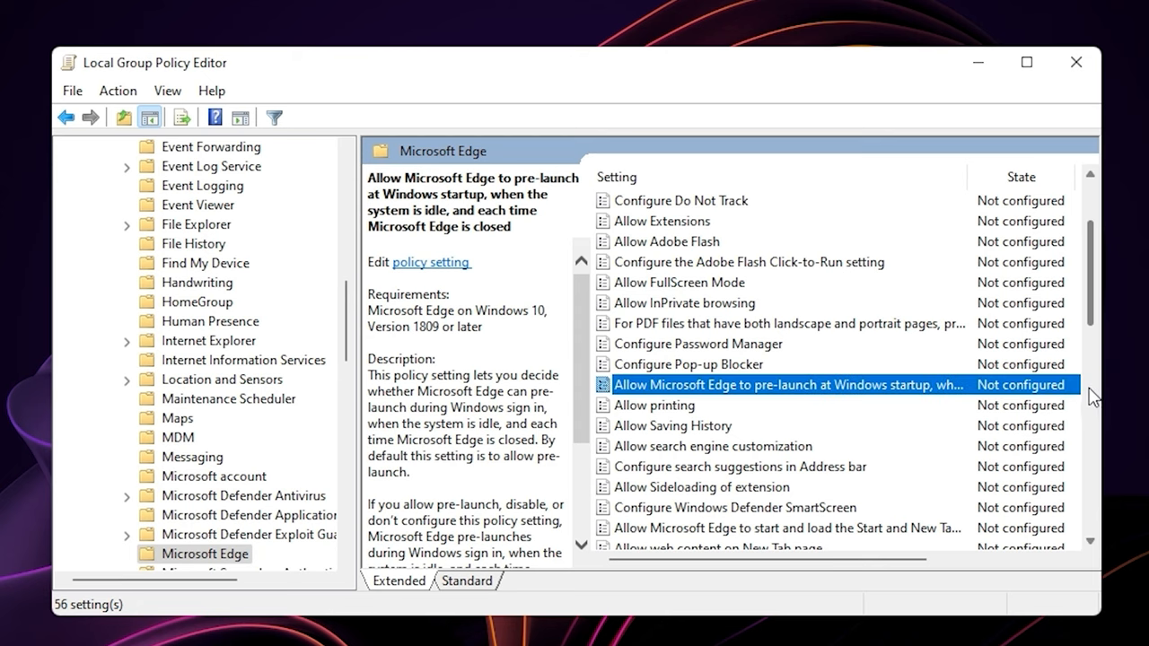
{"action": "double_click", "coordinate": [786, 385]}
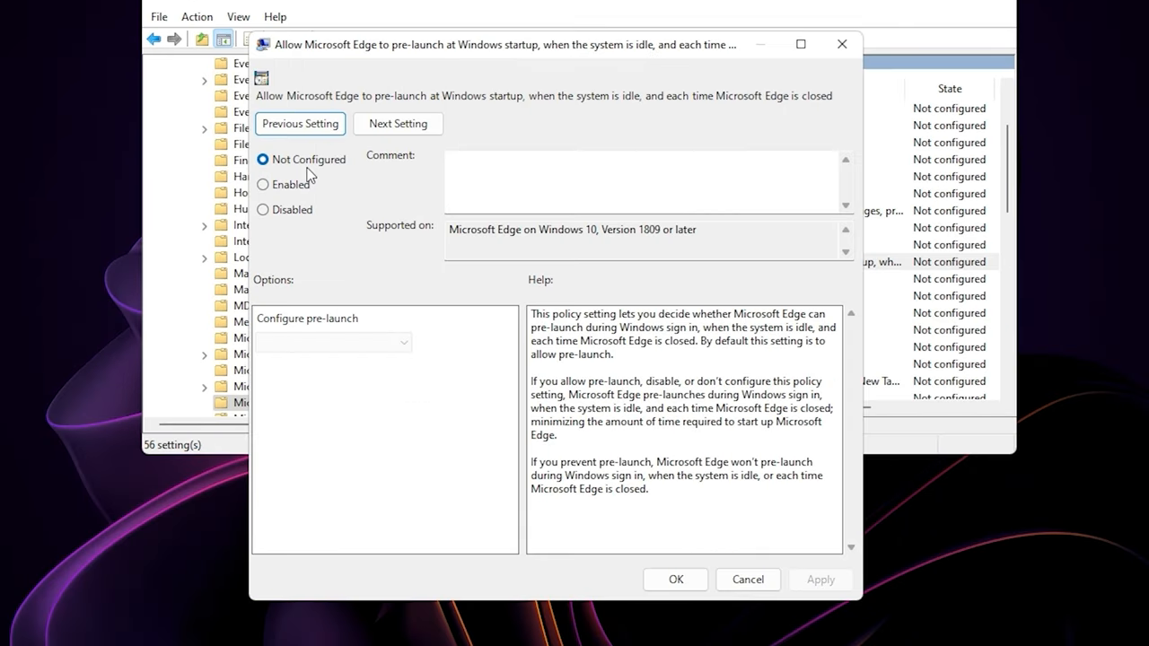
{"action": "left_click", "coordinate": [263, 184]}
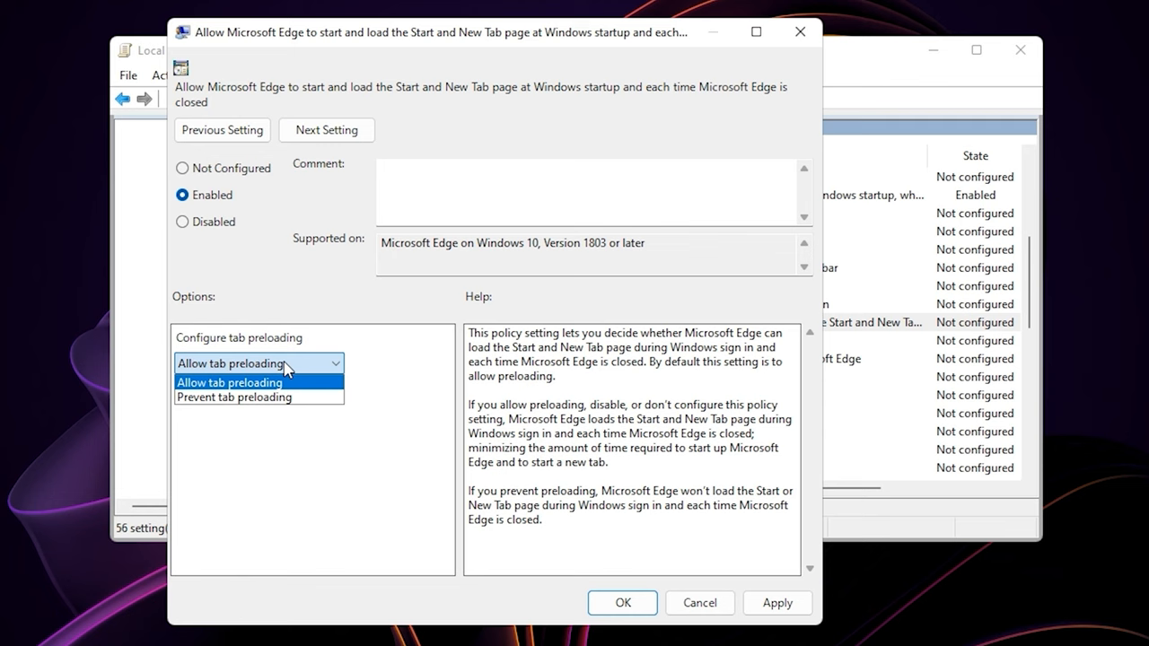
{"action": "left_click", "coordinate": [233, 397]}
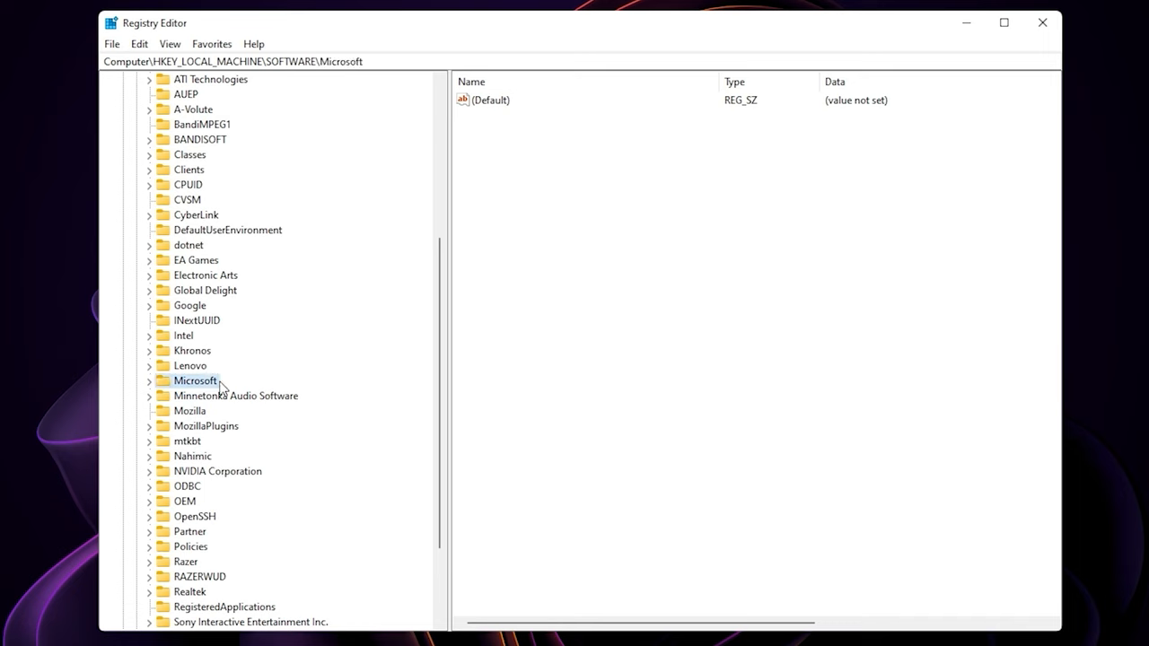
Step: Create key HKLM\SOFTWARE\Microsoft\EdgeUpdate with DWORD DoNotUpdateToEdgeWithChromium set to 1
{"action": "left_click", "coordinate": [150, 379]}
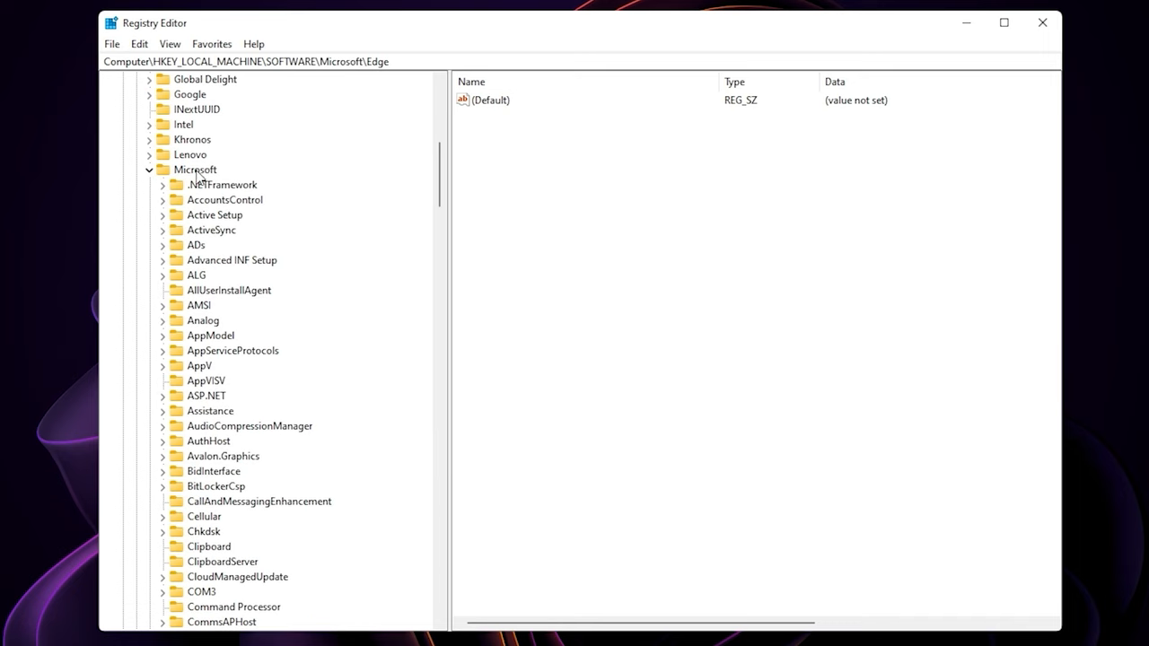
{"action": "right_click", "coordinate": [195, 170]}
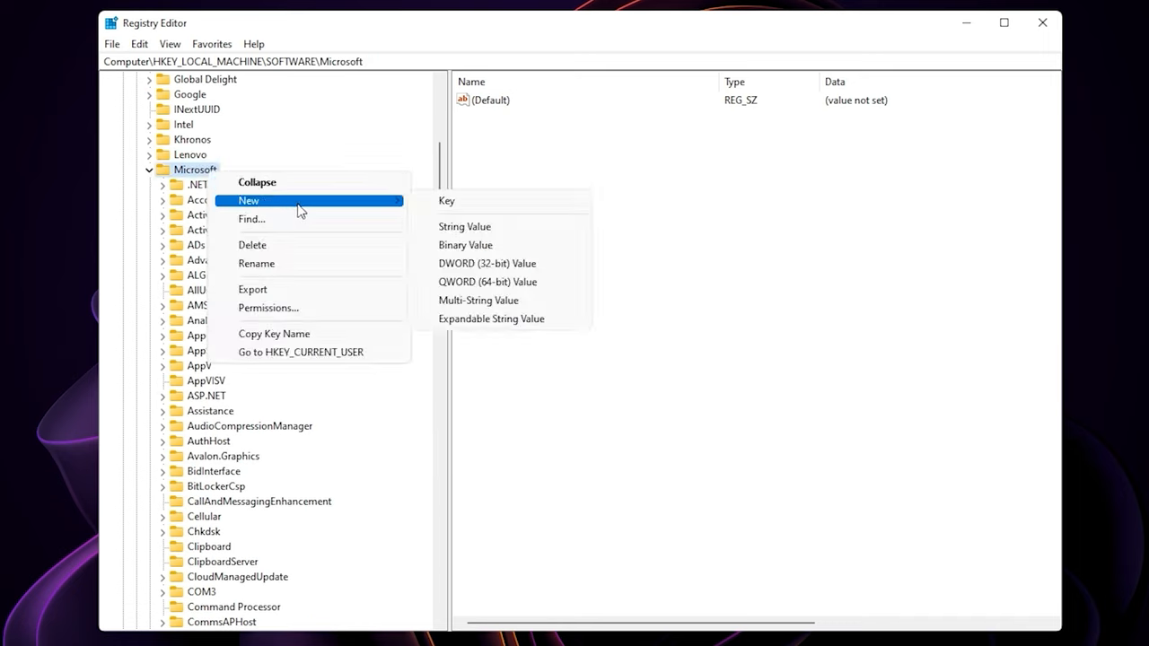
{"action": "left_click", "coordinate": [446, 201]}
{"action": "type", "text": "EdgeUpdate"}
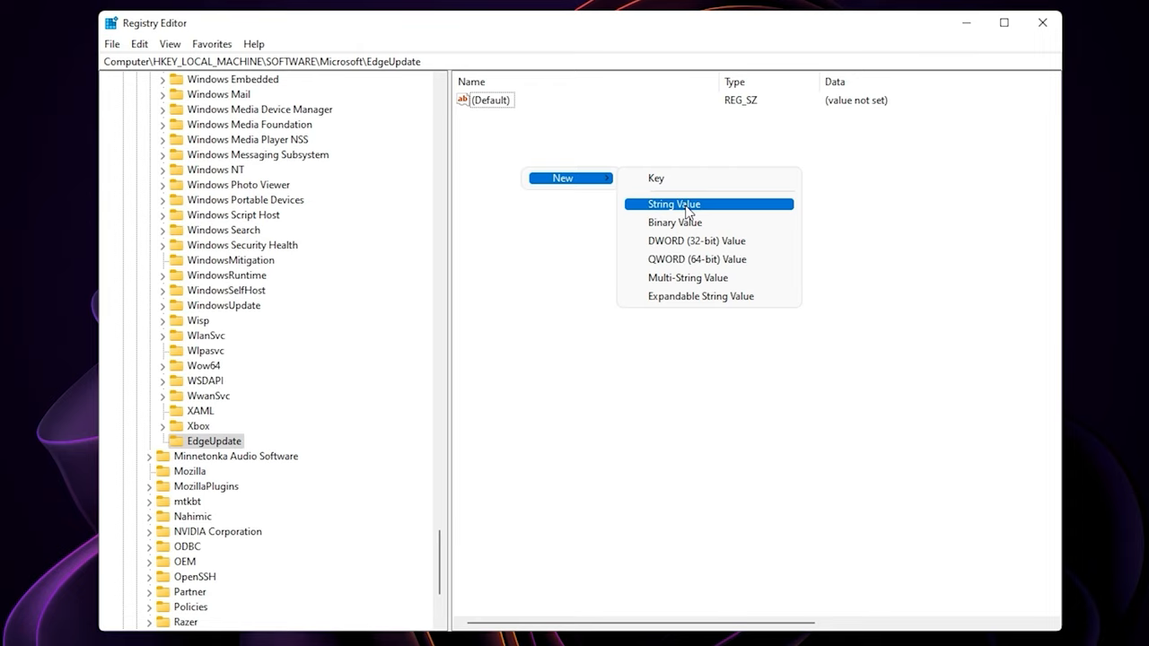
{"action": "left_click", "coordinate": [696, 240]}
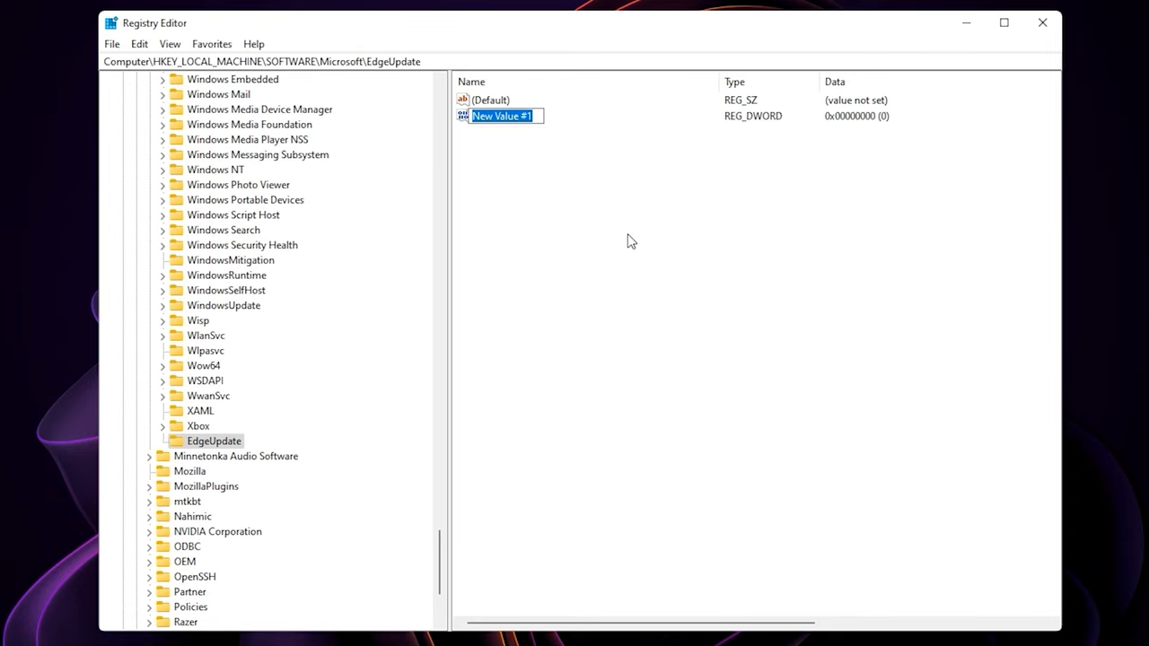
{"action": "type", "text": "DoNotUpdateToEdgeWithChromium"}
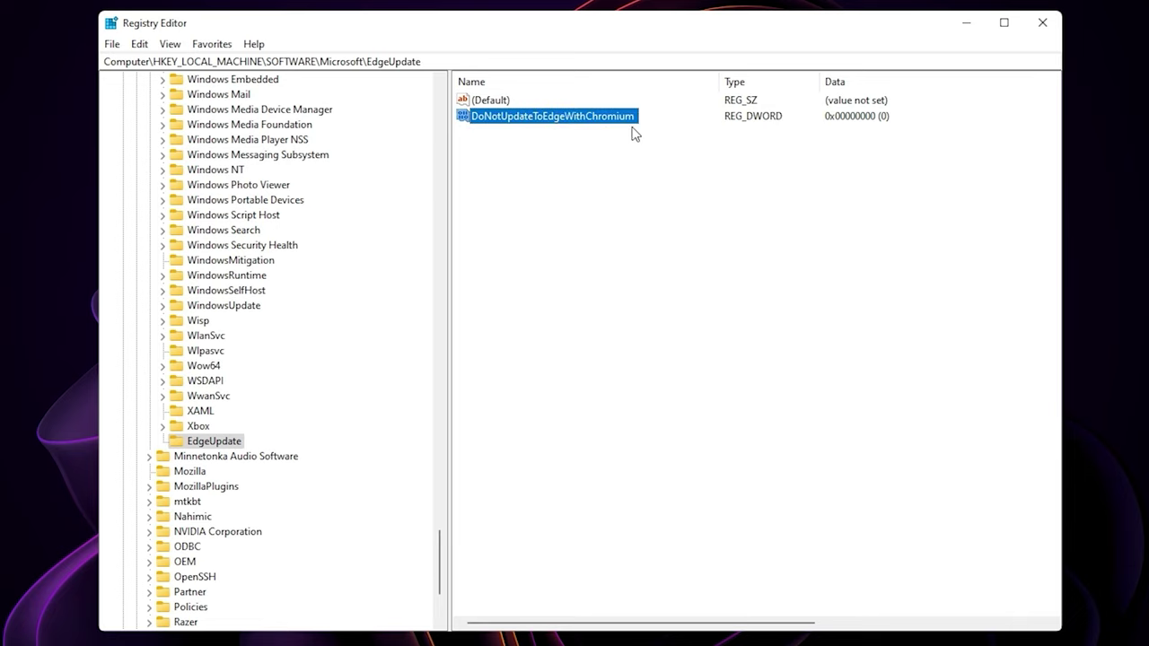
{"action": "double_click", "coordinate": [552, 116]}
{"action": "type", "text": "1"}
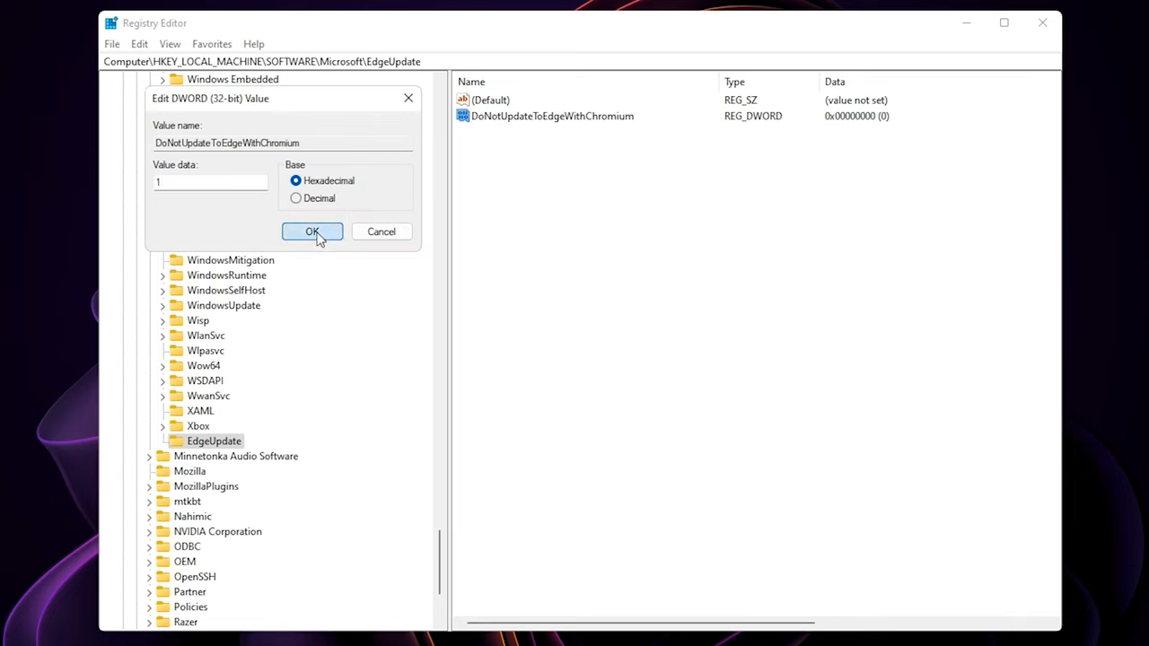
{"action": "left_click", "coordinate": [311, 232]}
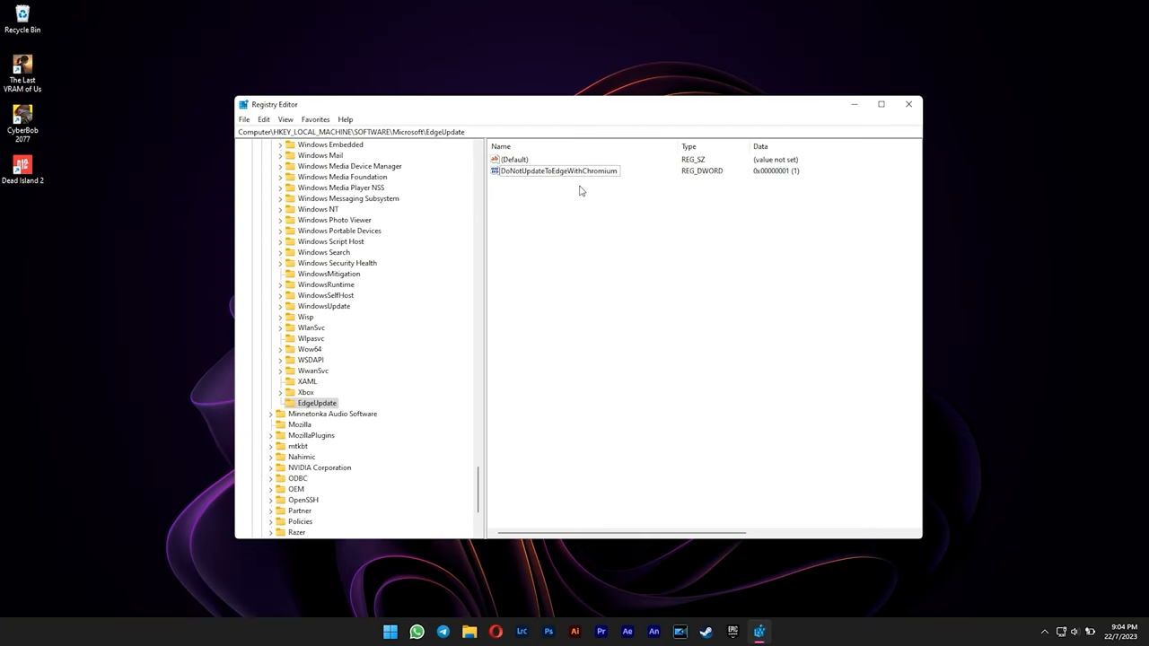